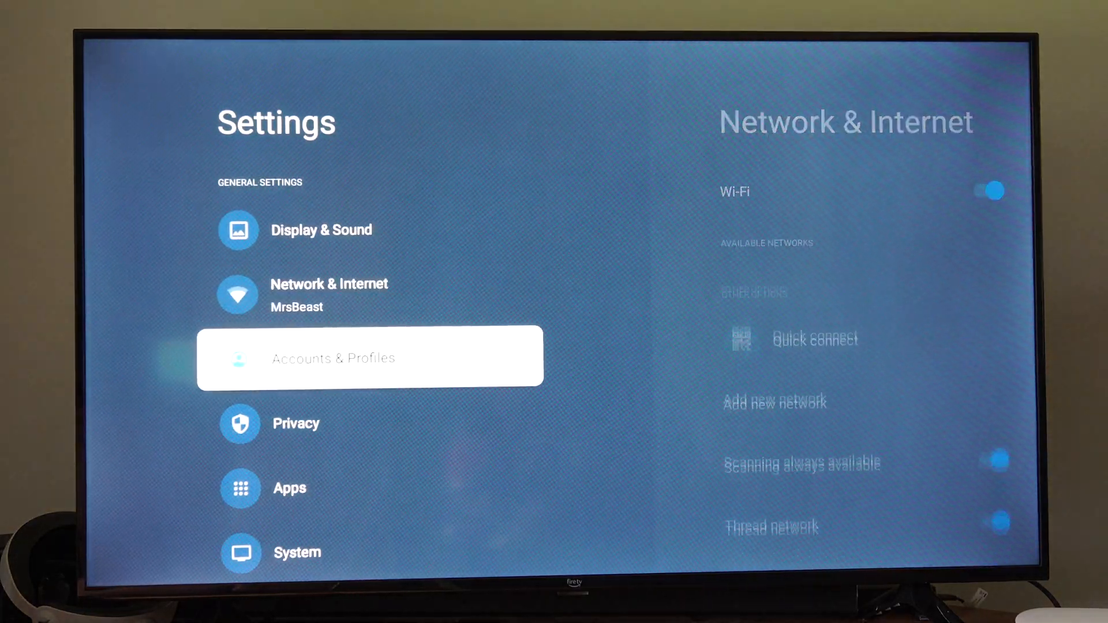
Scroll the Settings list down to reach and select Accessibility.
scroll(down, 3)
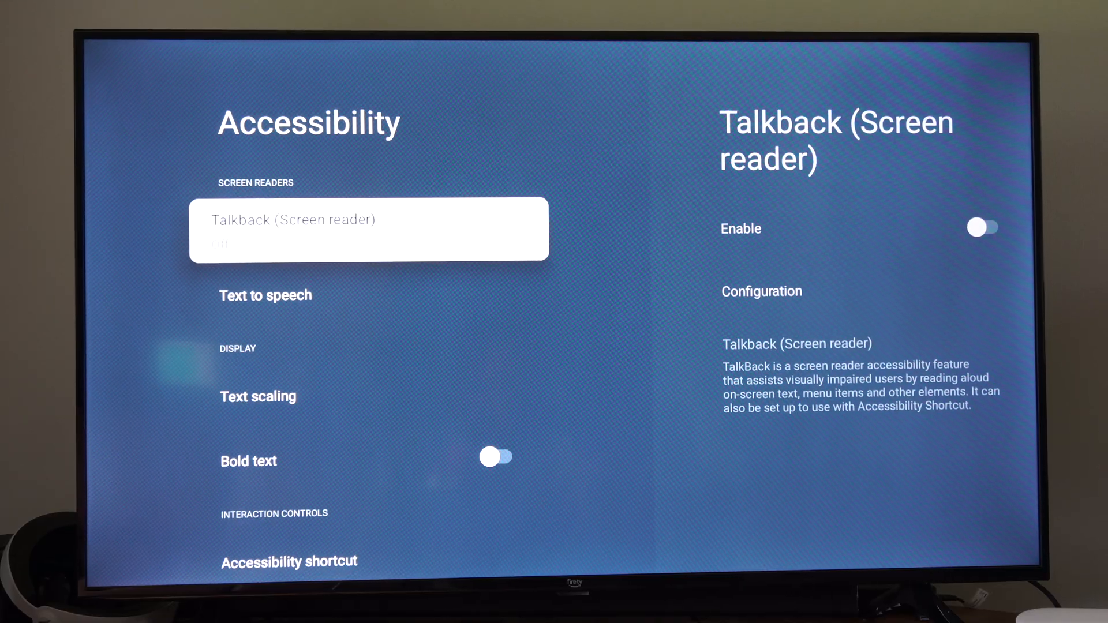
Check Talkback (Screen reader) Enable is off, then return to find Audio description off.
click(368, 228)
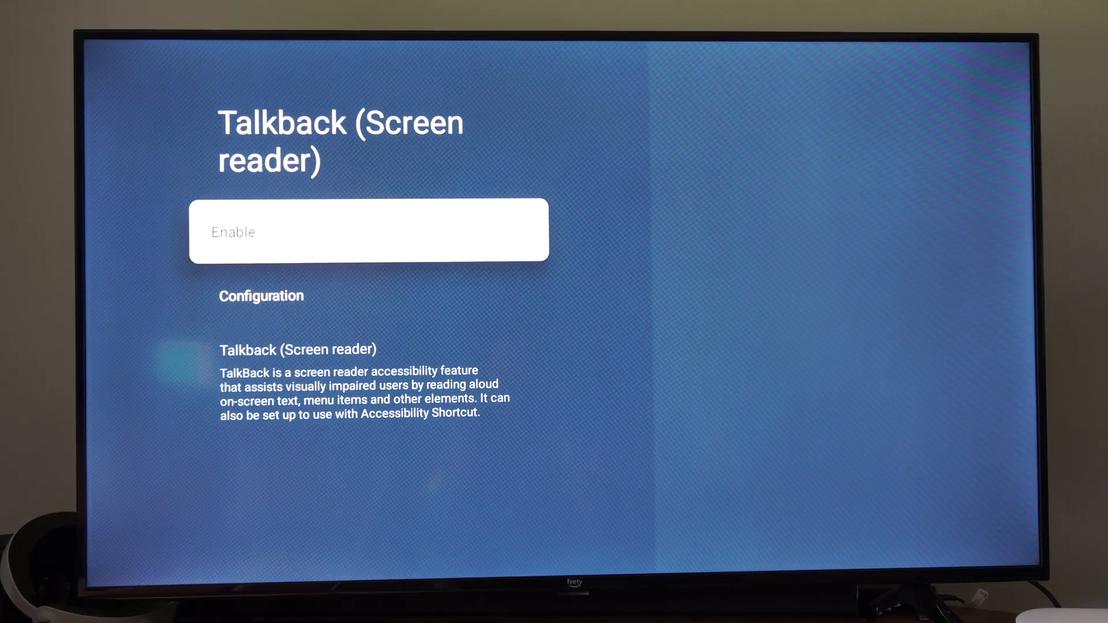
click(369, 230)
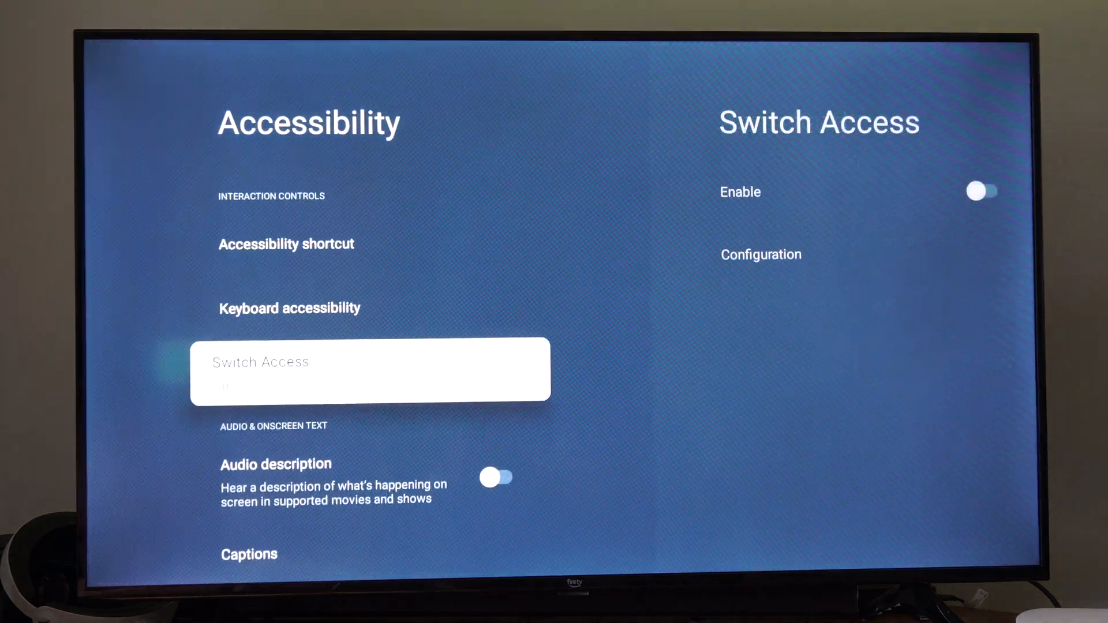
scroll(down, 3)
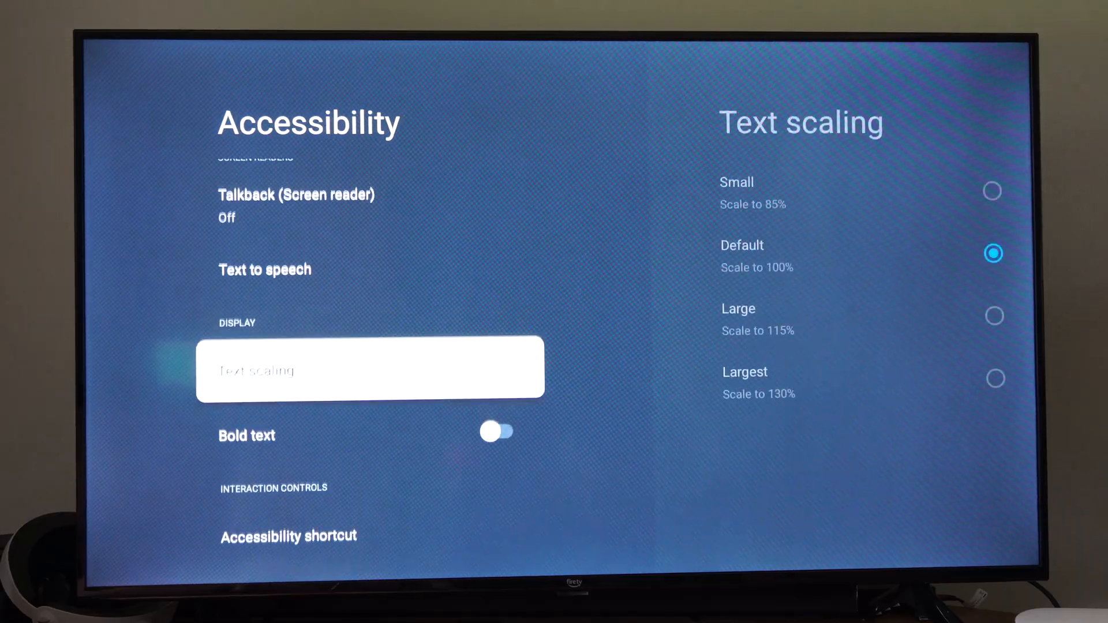
scroll(down, 3)
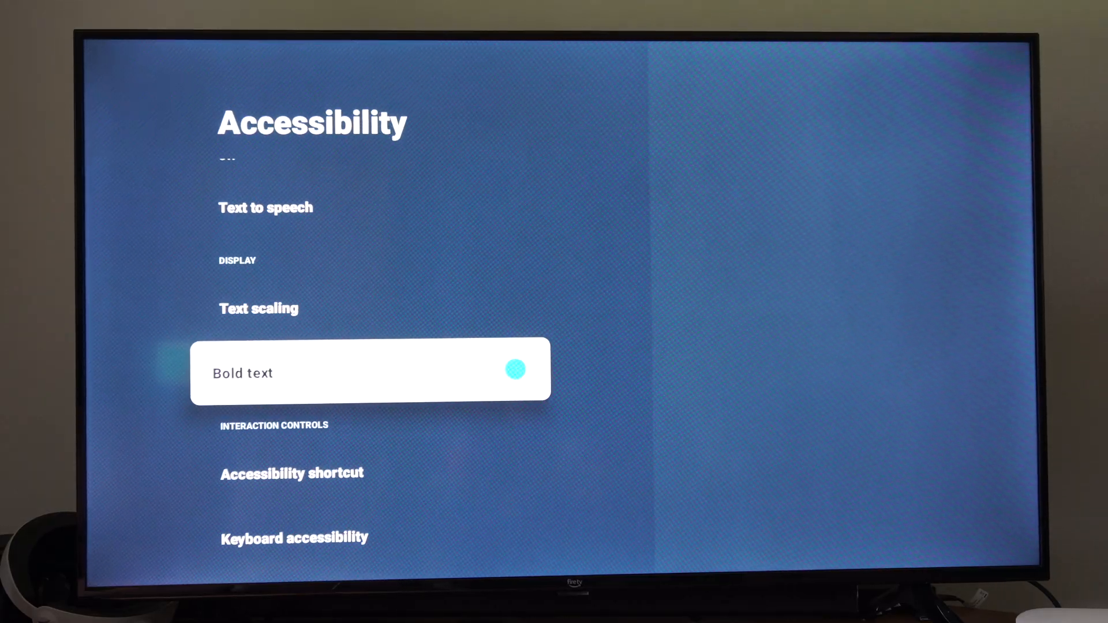